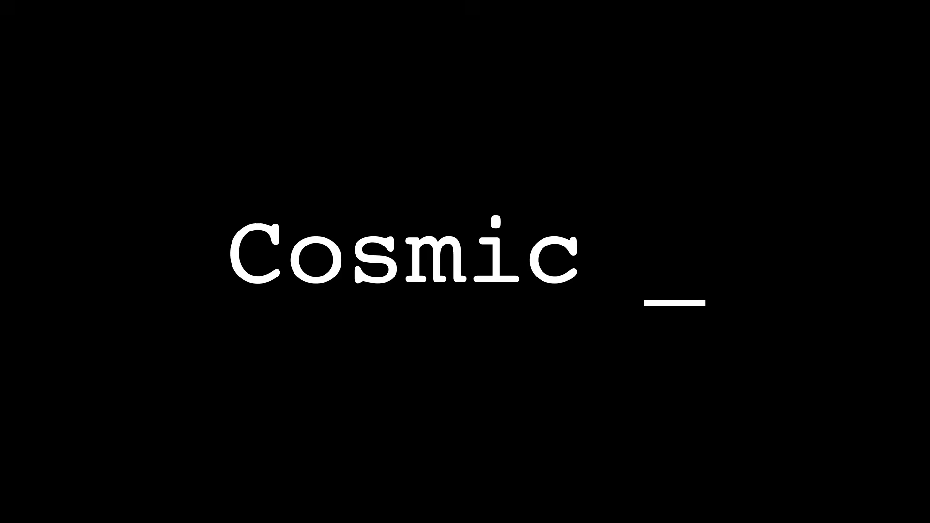
type("Call")
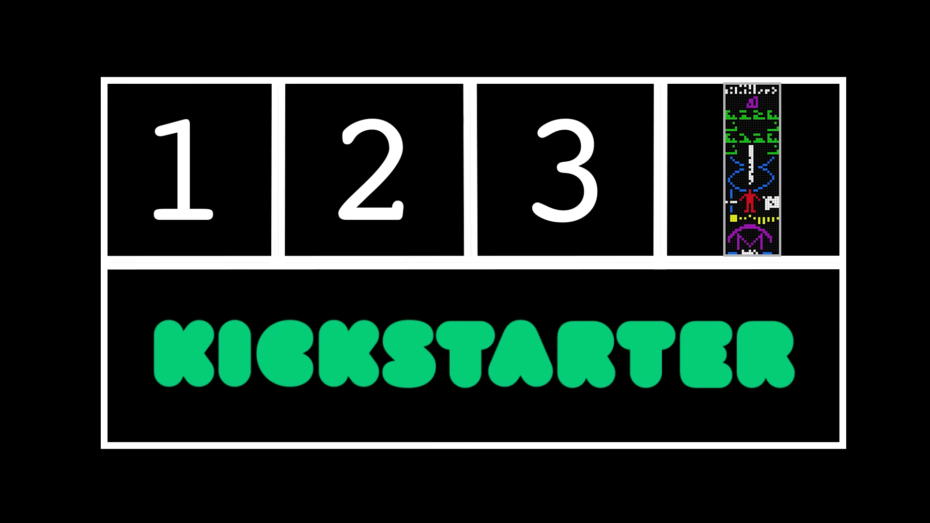
left_click(189, 174)
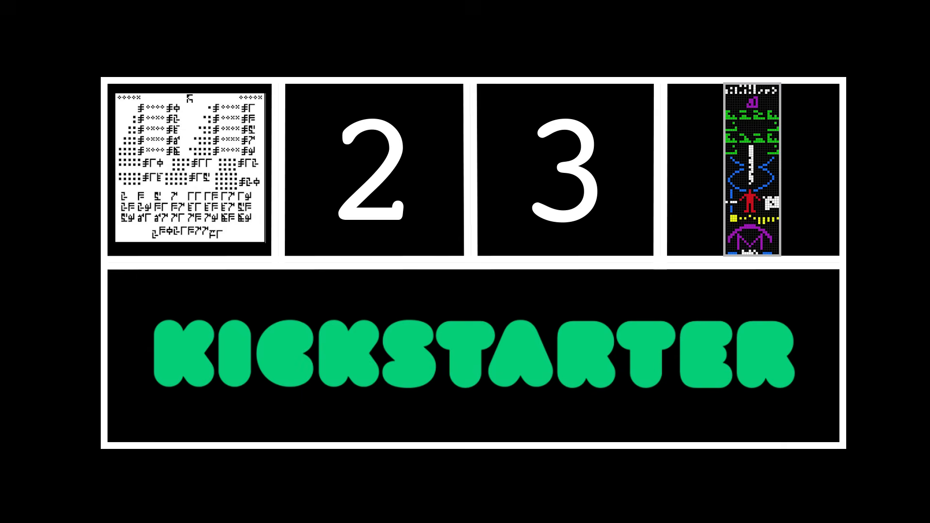
type("Steph")
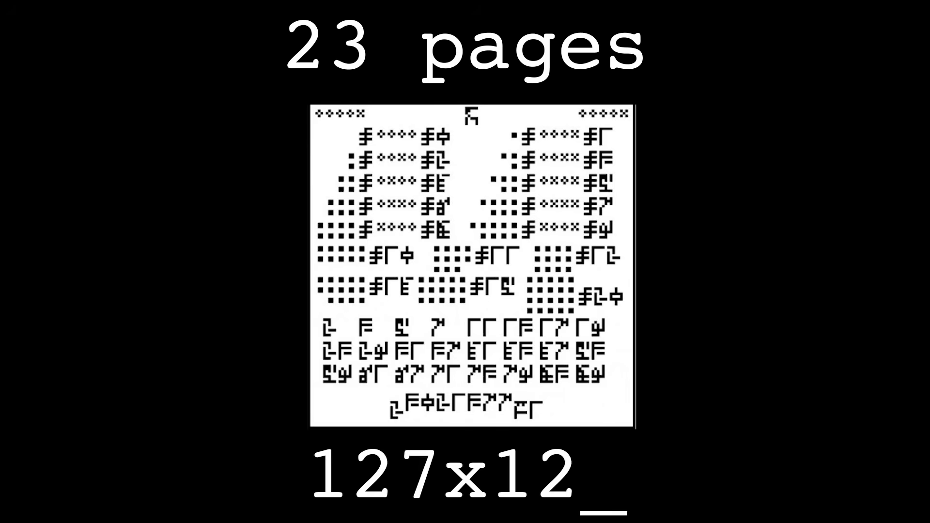
type("7")
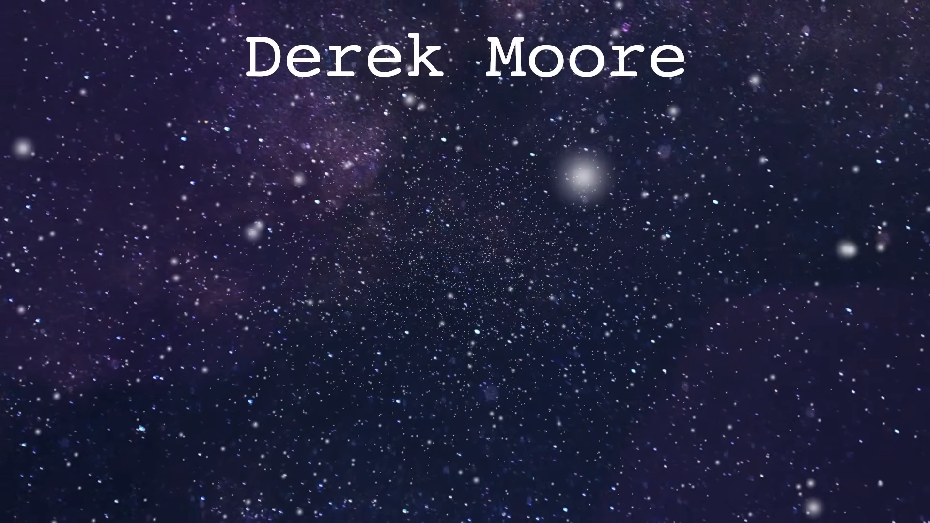
type("Dylan Westbrook")
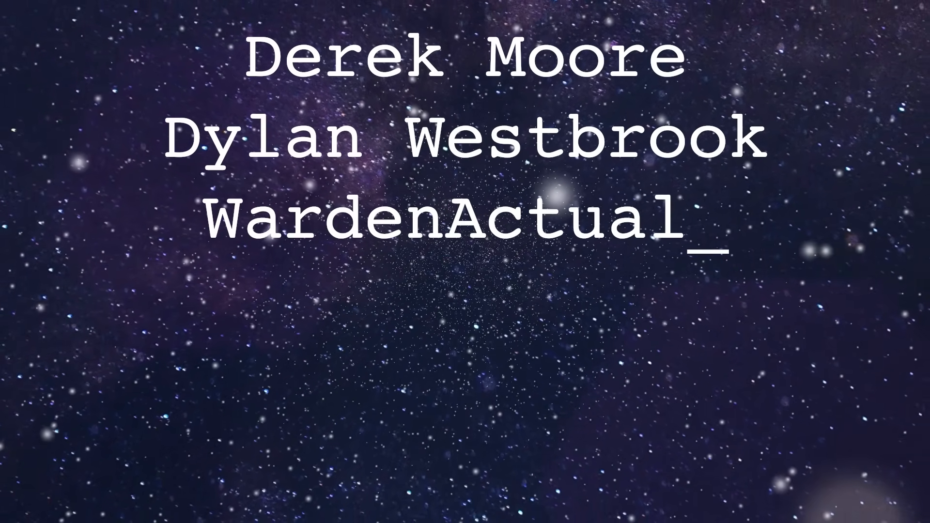